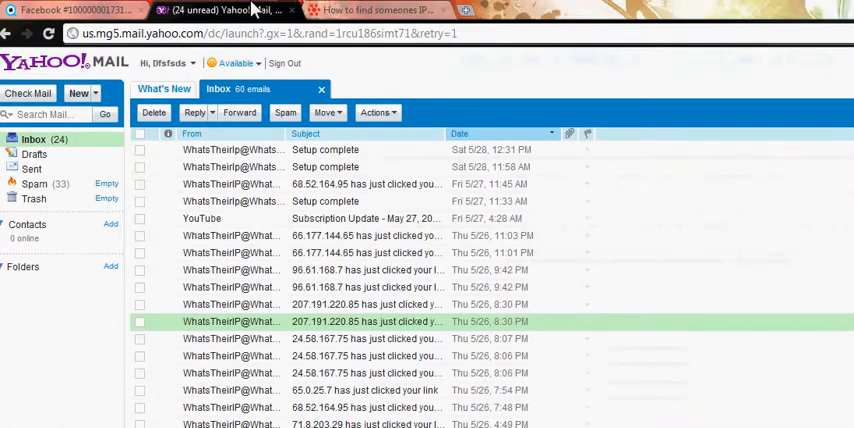
pyautogui.moveTo(347, 89)
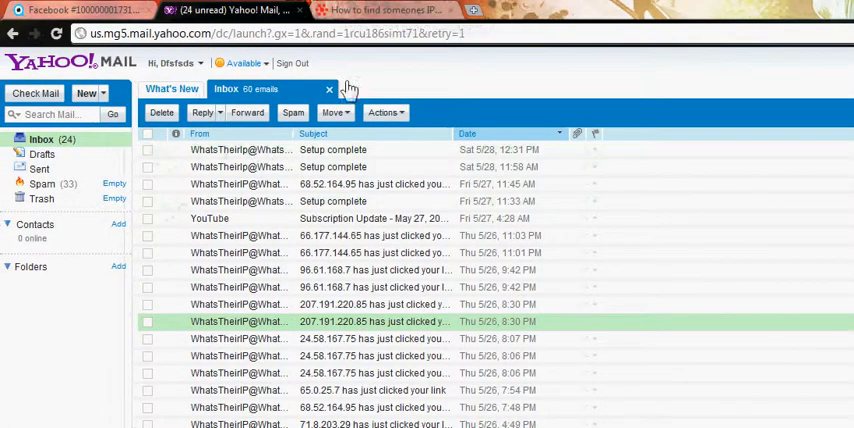
# Switch to the What's Their IP tab and submit the Yahoo email address for tracking links.
pyautogui.click(385, 9)
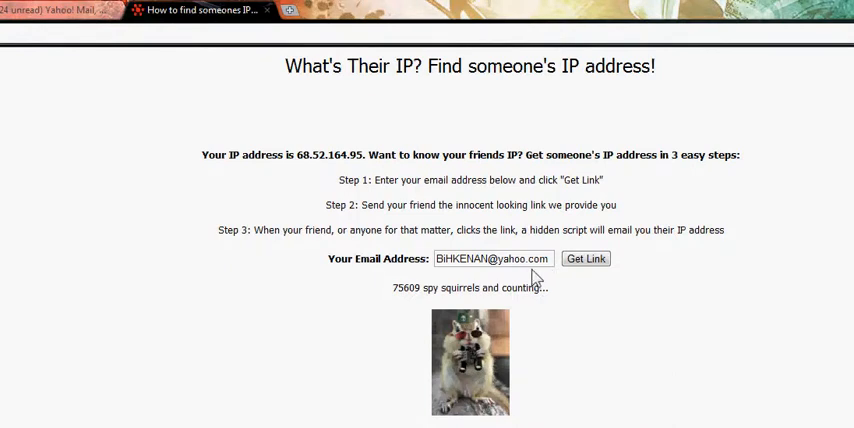
pyautogui.click(492, 258)
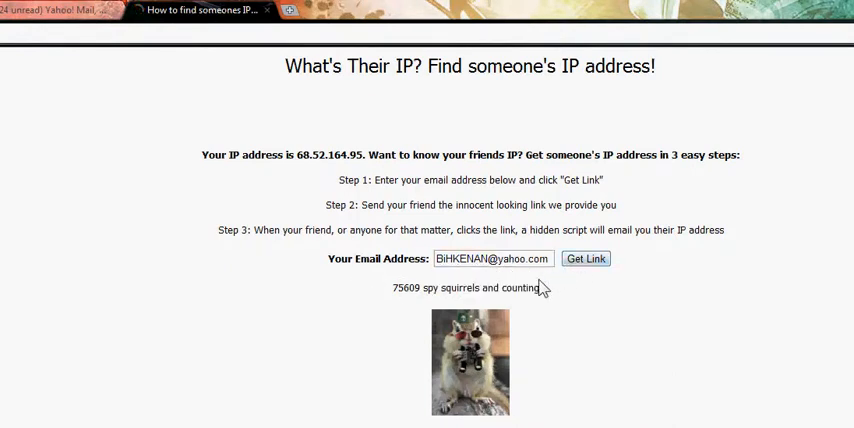
pyautogui.click(587, 259)
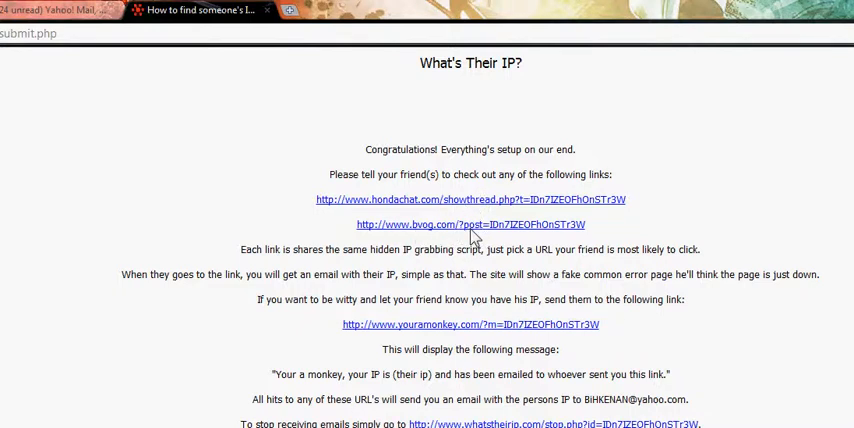
pyautogui.moveTo(428, 205)
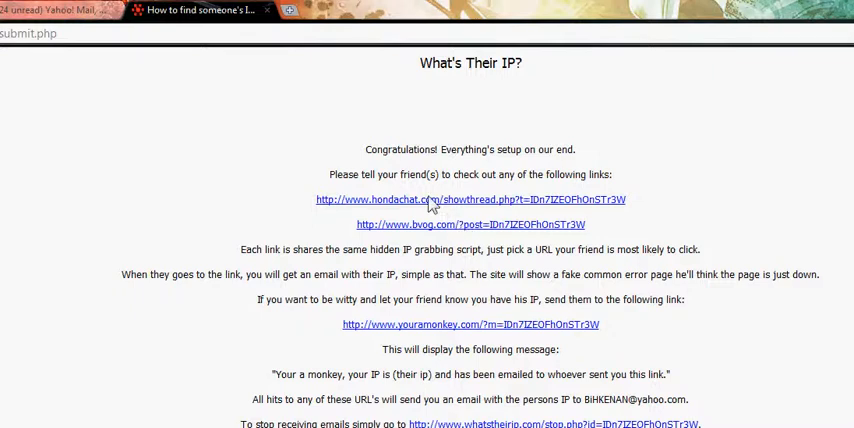
pyautogui.moveTo(418, 211)
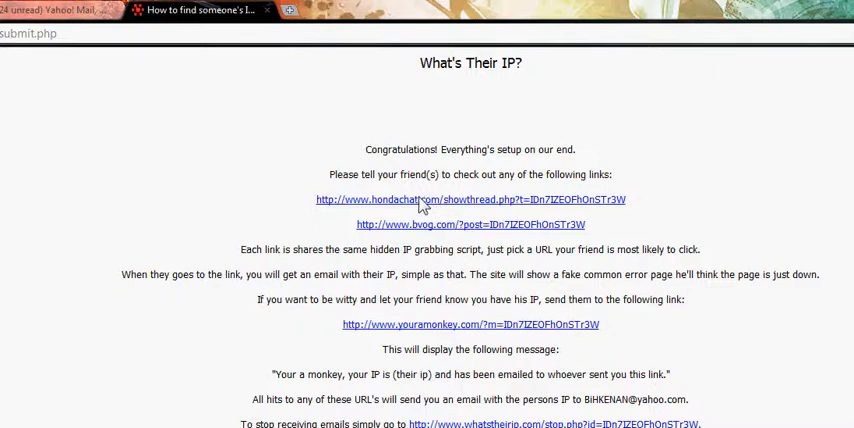
pyautogui.moveTo(625, 249)
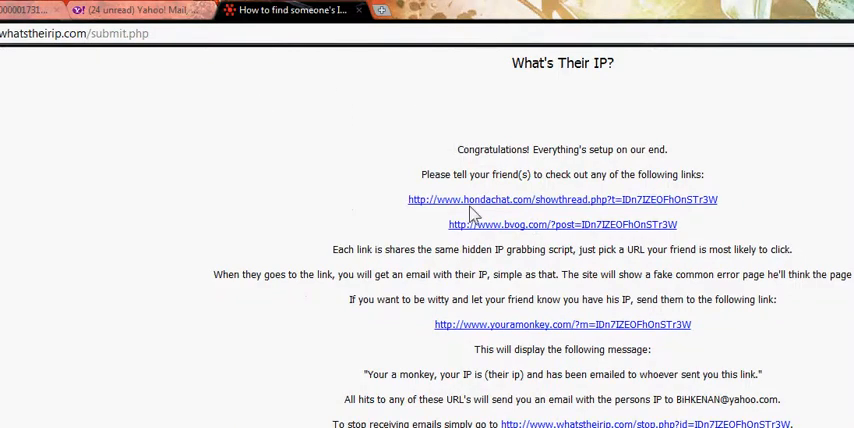
# Open the hondachat tracking link to see the fake 'no thread specified' error page.
pyautogui.click(490, 199)
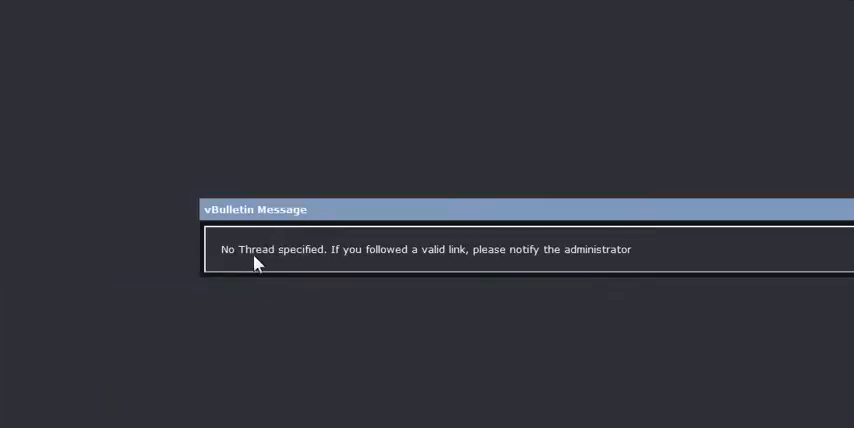
pyautogui.moveTo(453, 250)
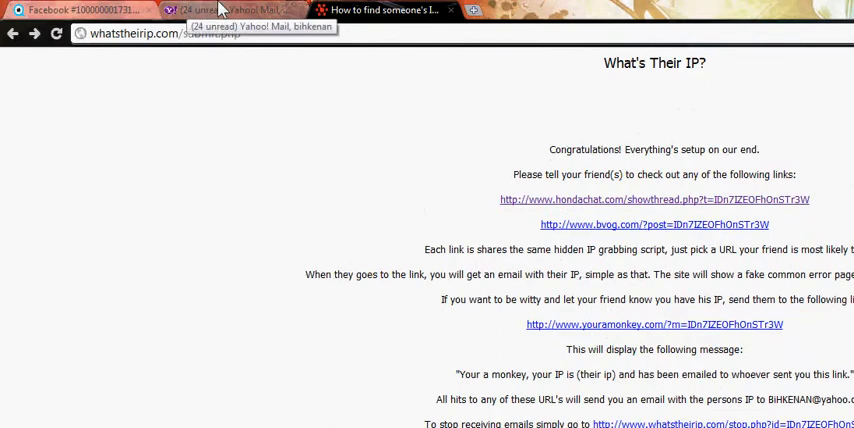
pyautogui.click(230, 10)
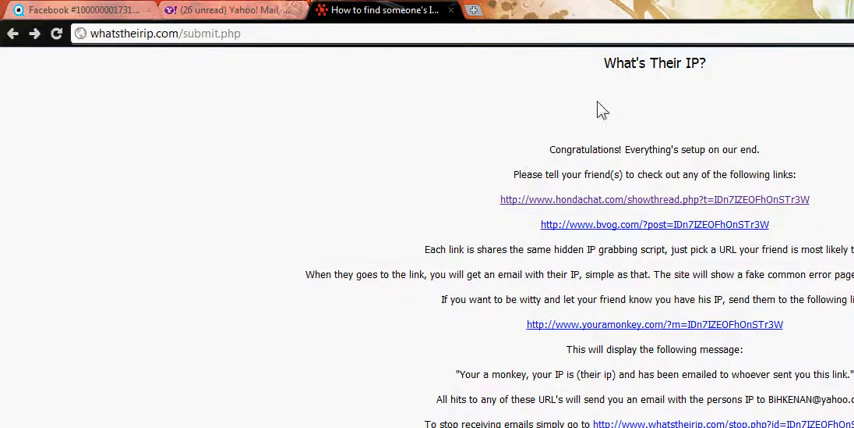
pyautogui.scroll(-3)
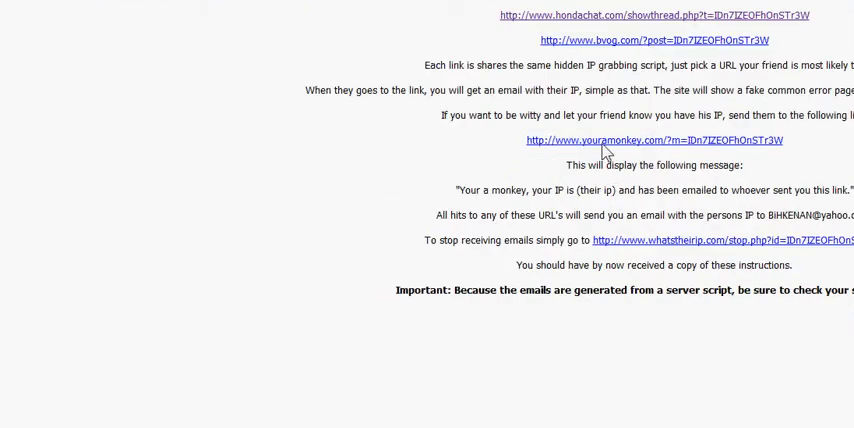